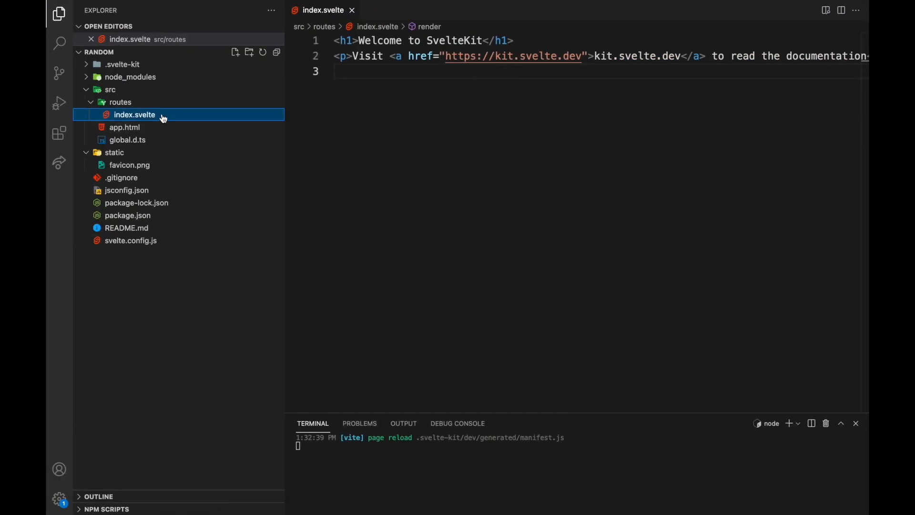
mouse_move(134, 114)
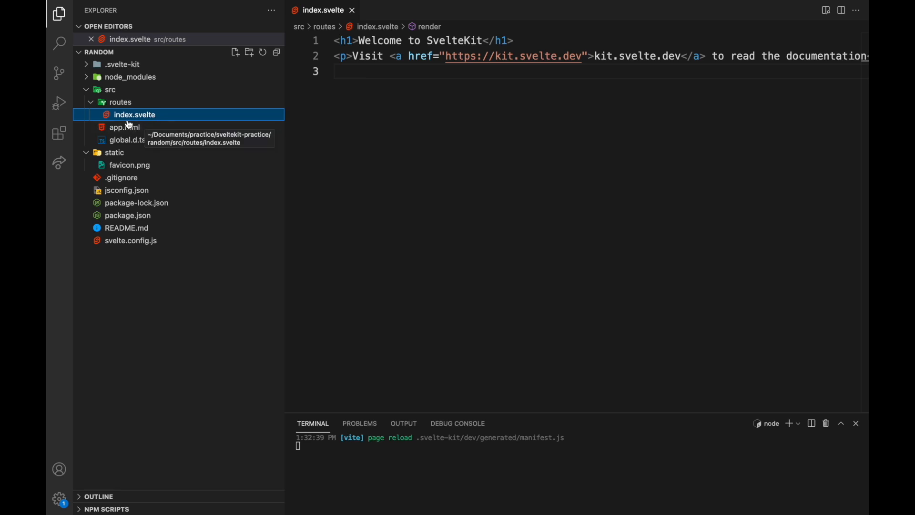
mouse_move(124, 115)
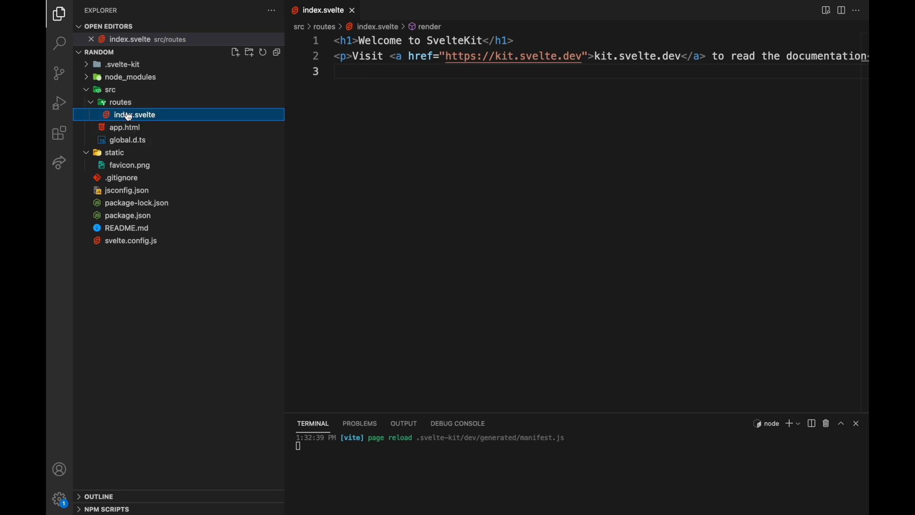
Step: Create src/routes/about.svelte containing the word ABOUT
type("/")
type("A")
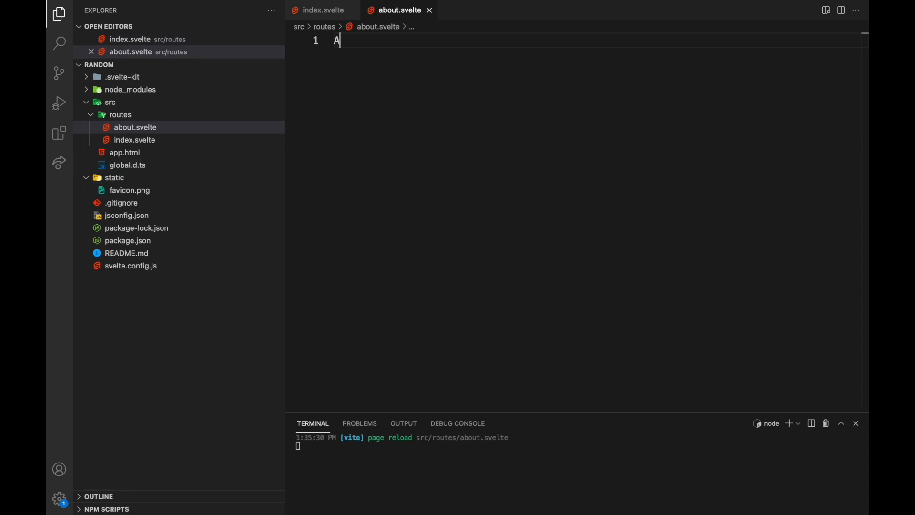
left_click(412, 492)
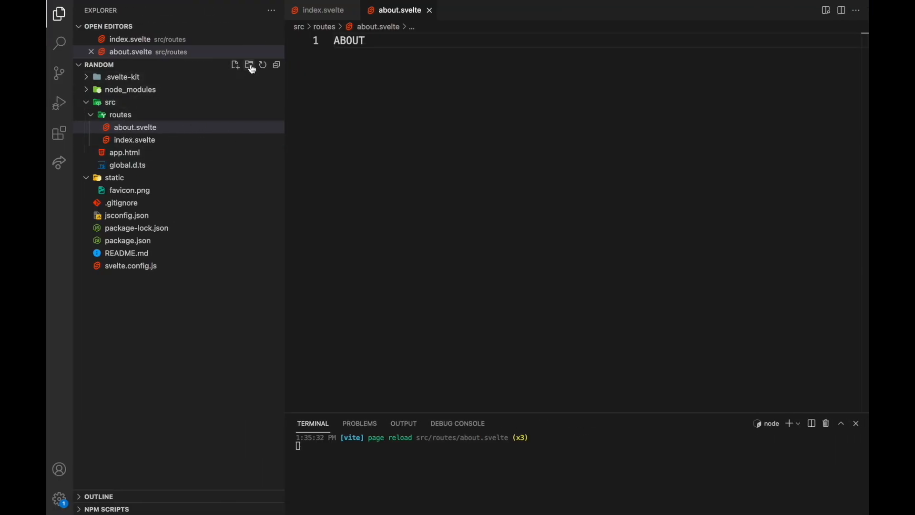
Step: Create routes/about/index.svelte reading /about/ and remove the old about.svelte file
left_click(249, 65)
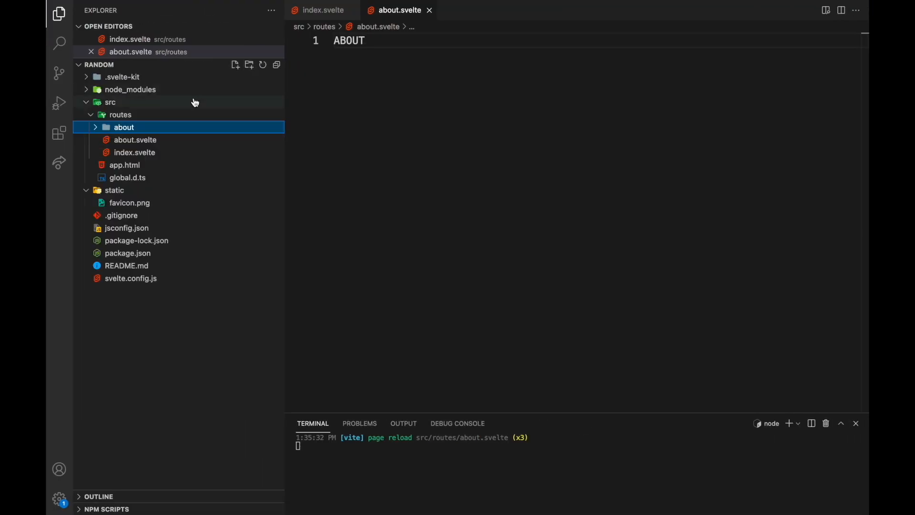
left_click(235, 65)
type("index.svelte")
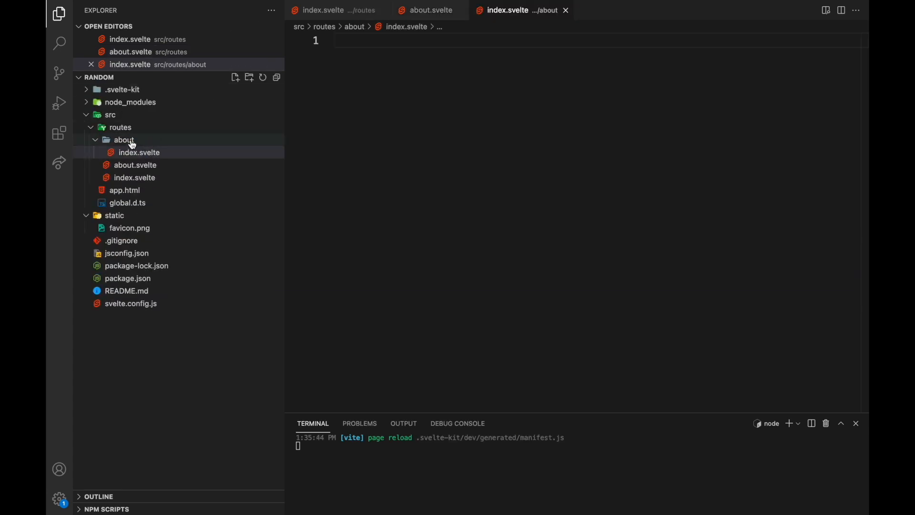
type("/about/")
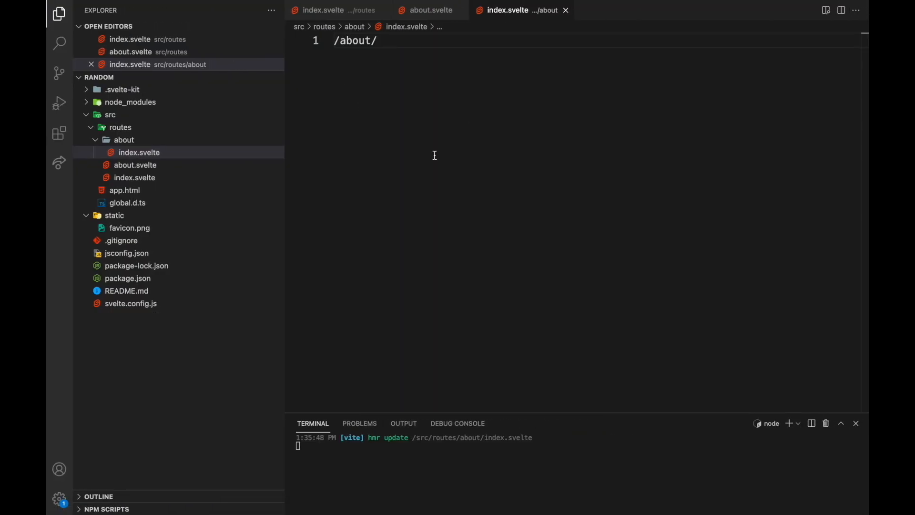
left_click(139, 152)
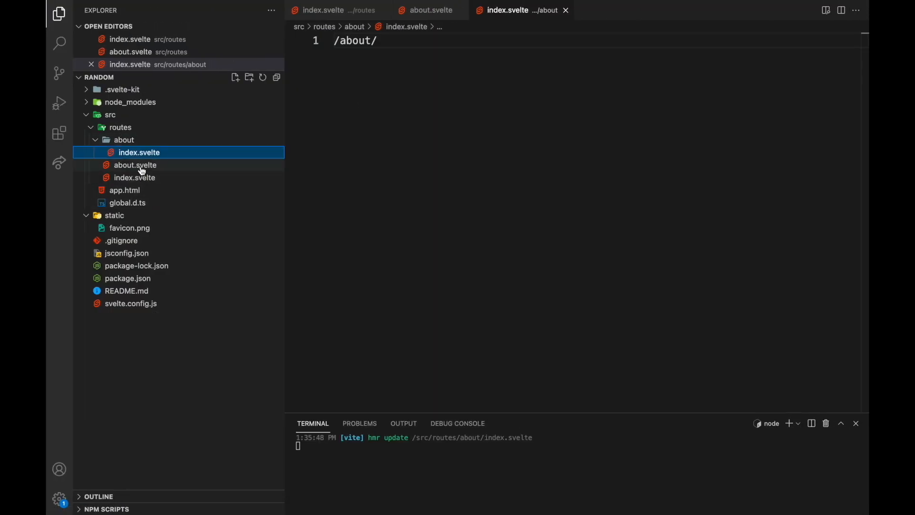
left_click(135, 165)
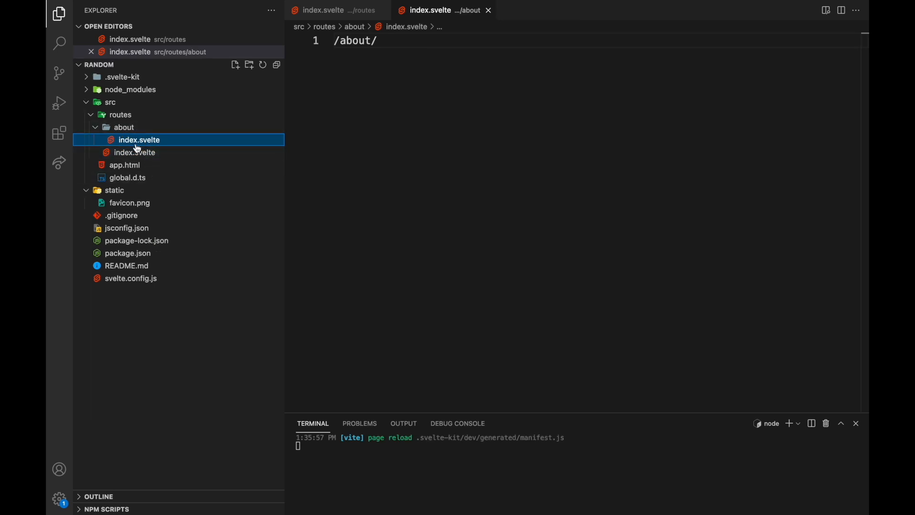
mouse_move(313, 201)
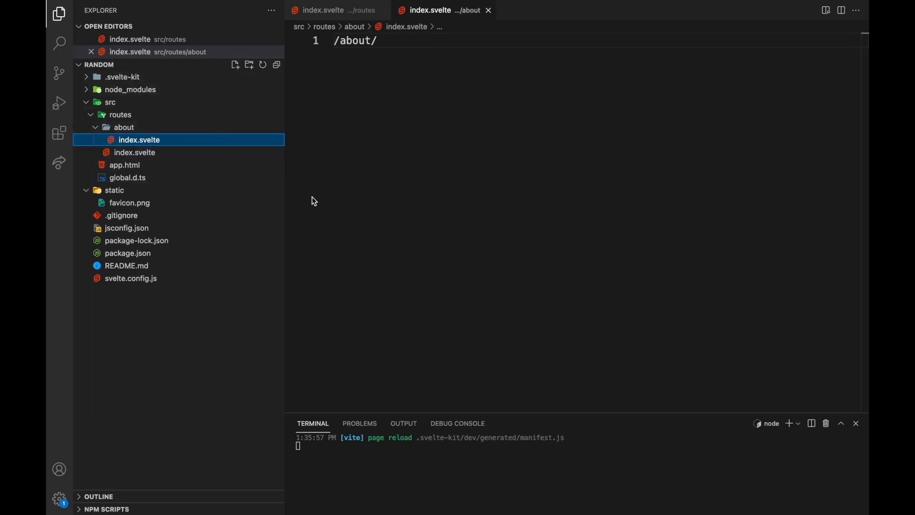
mouse_move(222, 95)
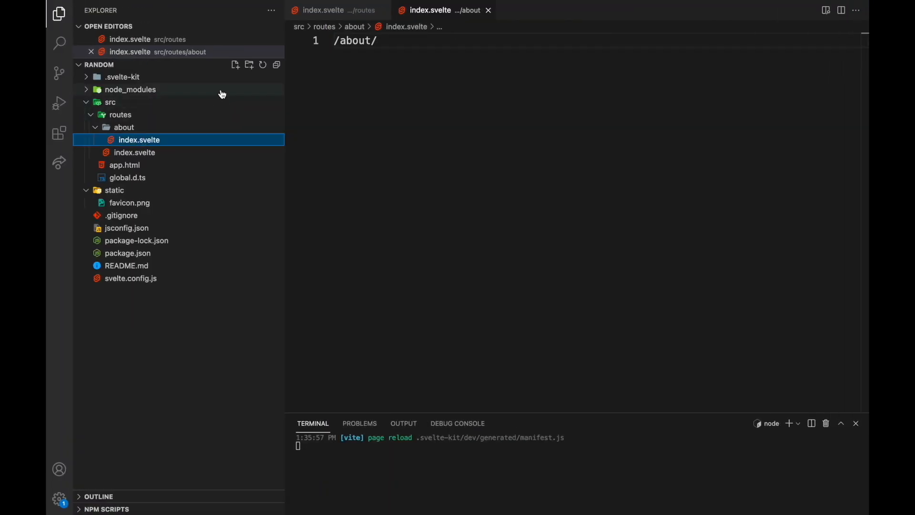
Step: Add about/bob.svelte reading About BOB and a new people folder under about
left_click(235, 65)
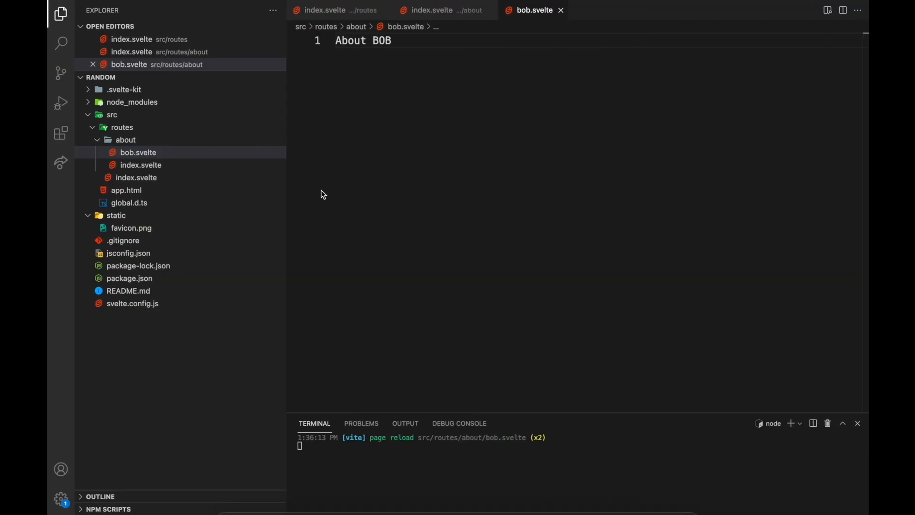
mouse_move(147, 152)
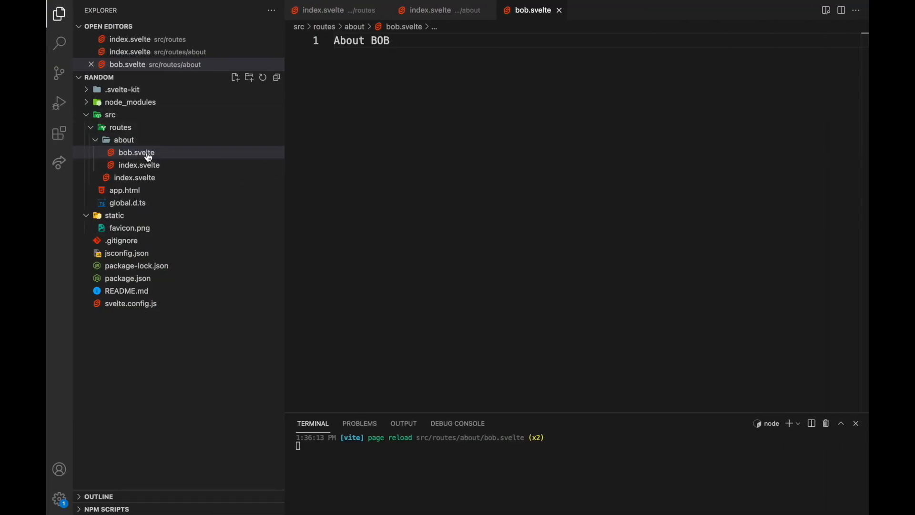
mouse_move(166, 184)
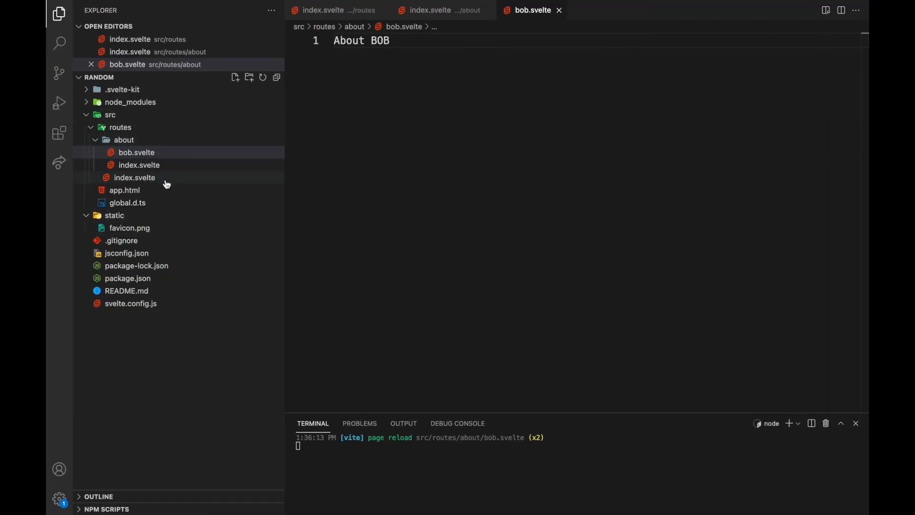
mouse_move(164, 198)
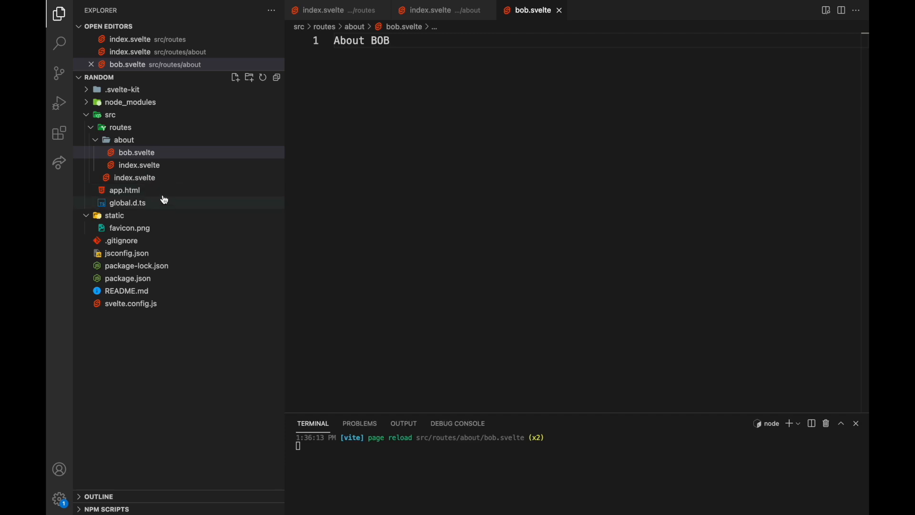
mouse_move(139, 165)
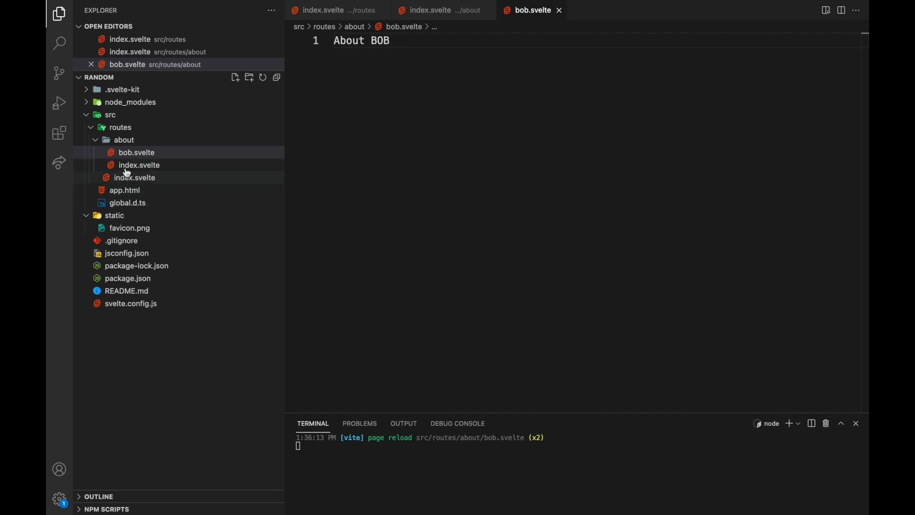
left_click(137, 152)
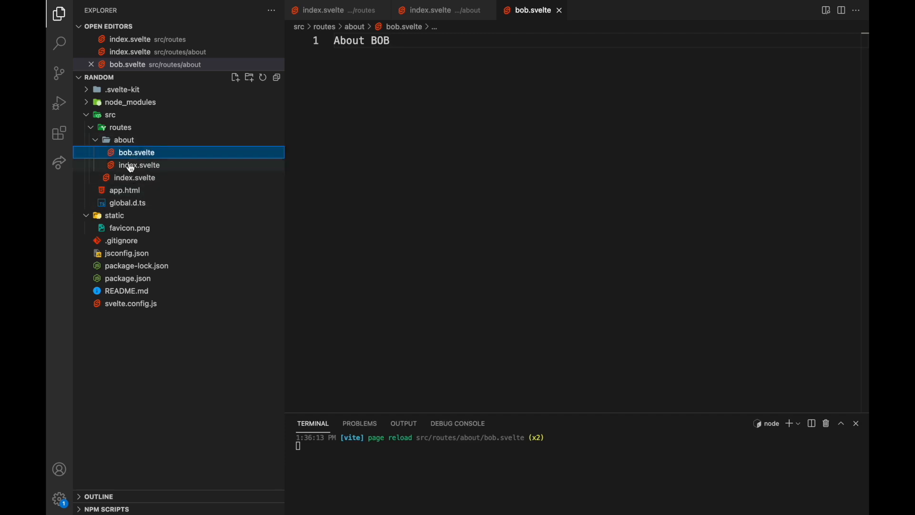
left_click(248, 77)
type("people")
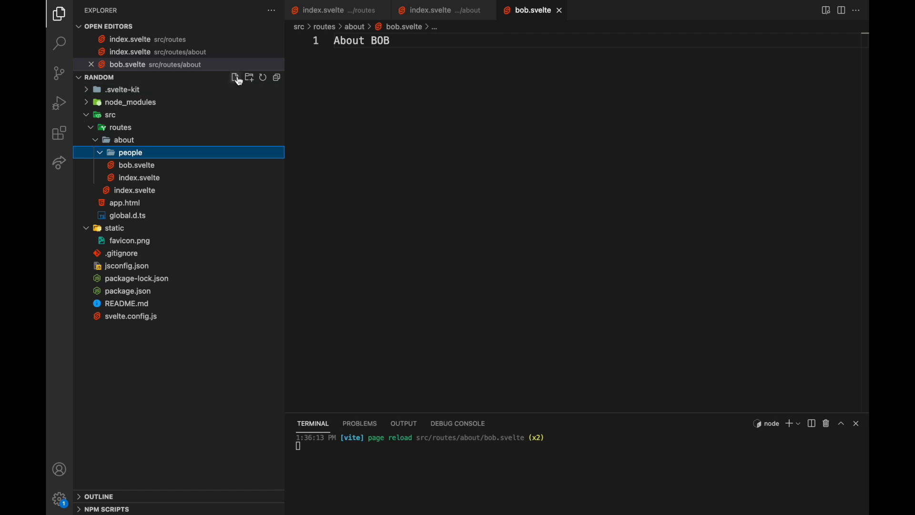
Step: Create people/[personName].svelte reading Hi {personName}! with blank lines above
left_click(235, 78)
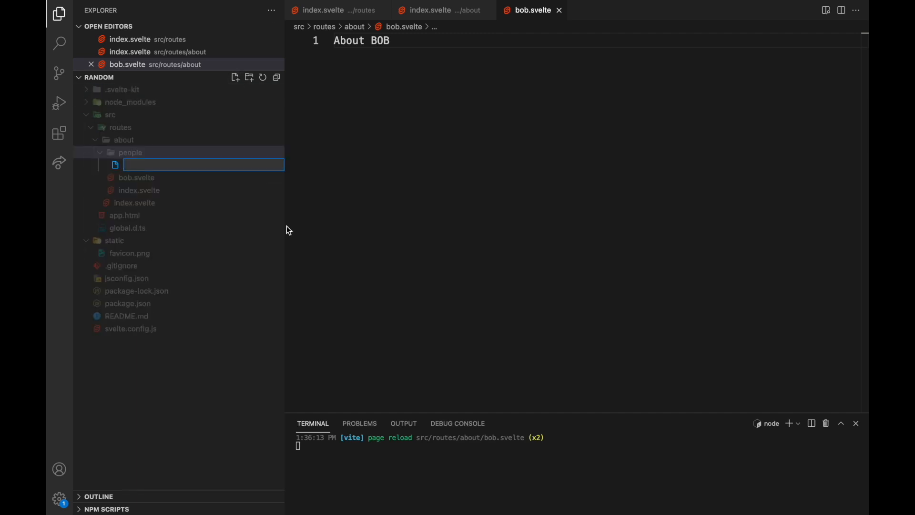
type("[personName].svelte")
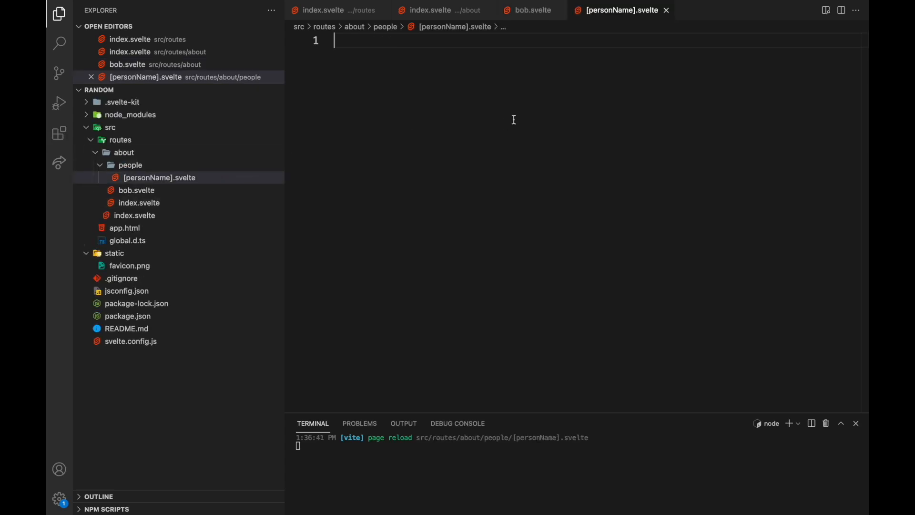
type("Hi {}")
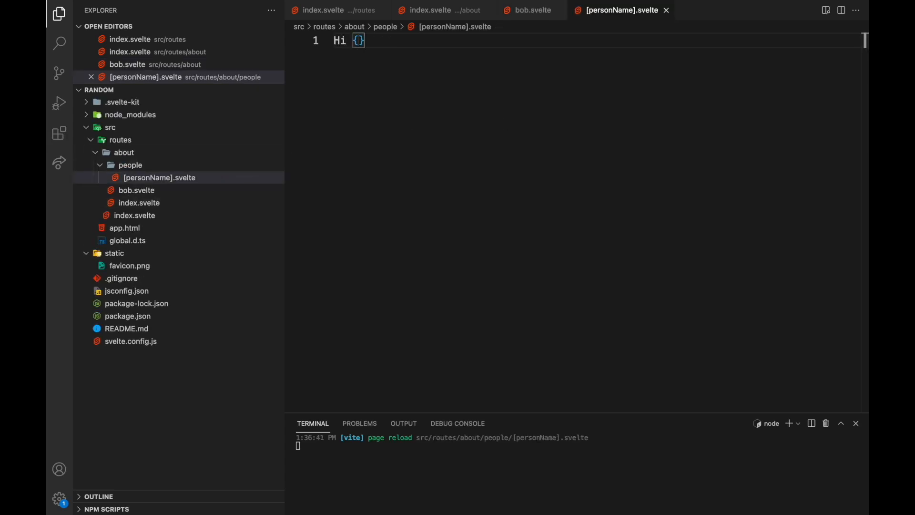
type("personName}!")
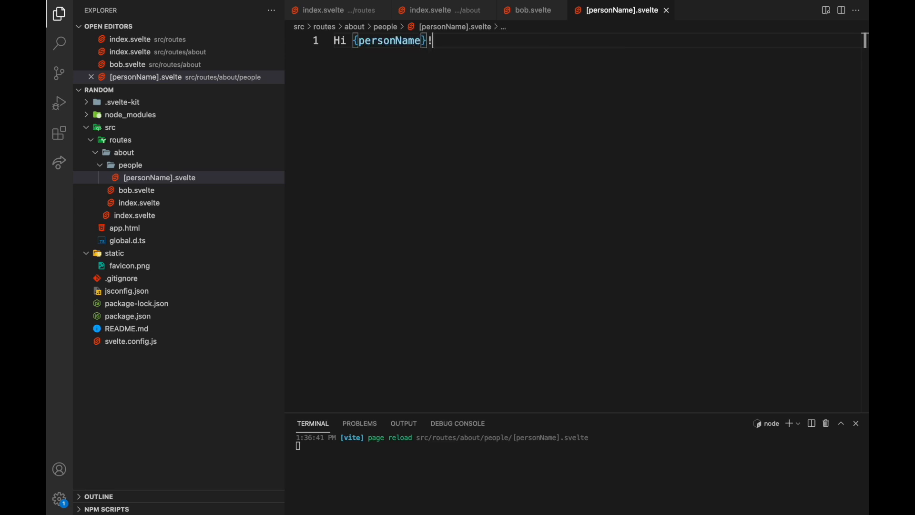
key("Enter")
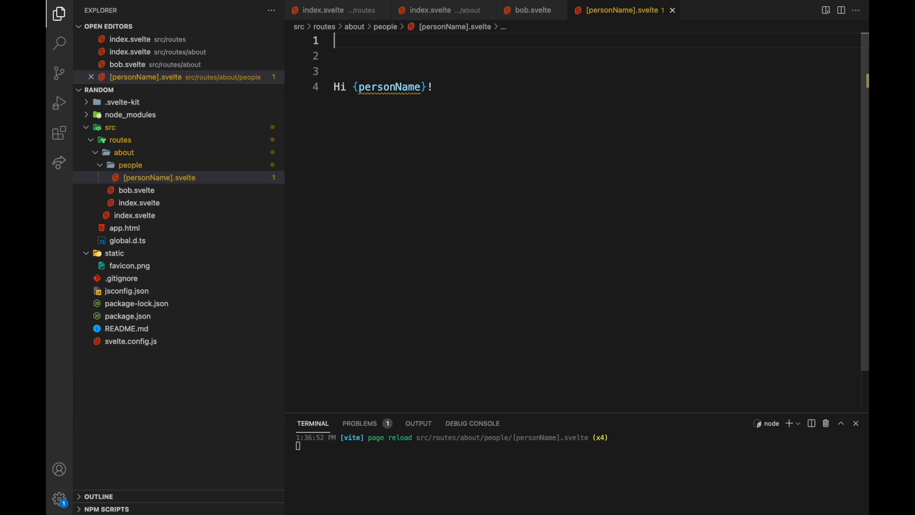
Step: Insert a module load function returning personName from page.params.personName, without the params spread
type("z-loa")
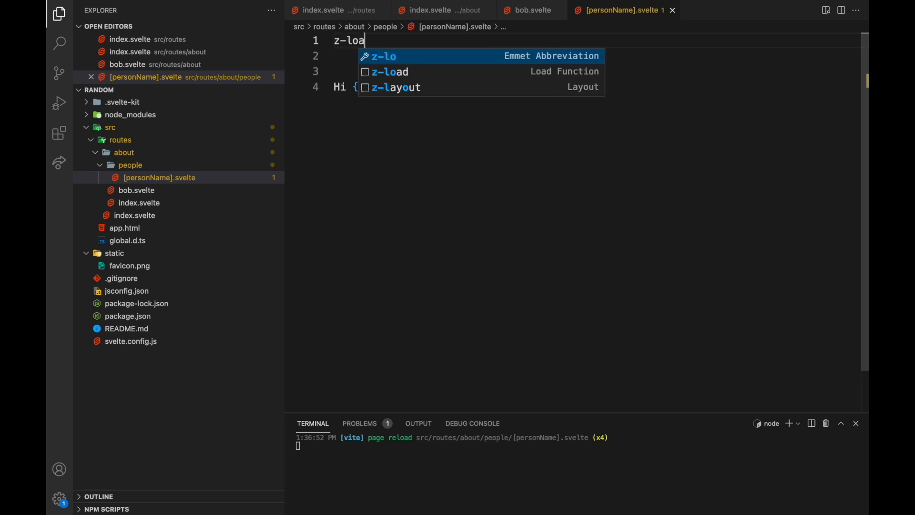
left_click(392, 72)
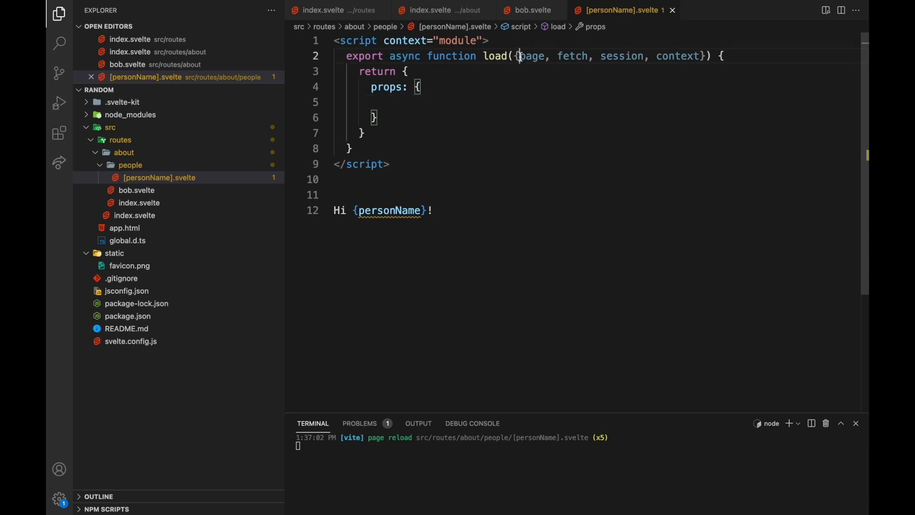
double_click(531, 55)
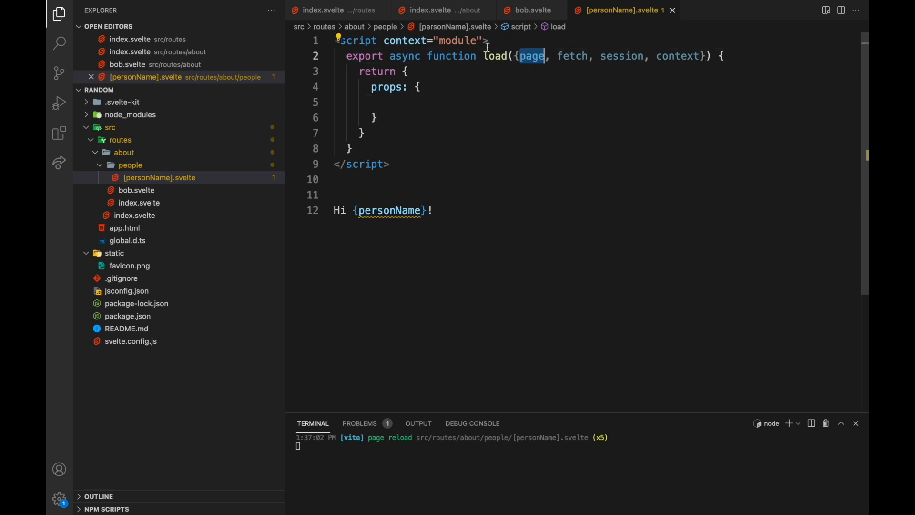
left_click(386, 102)
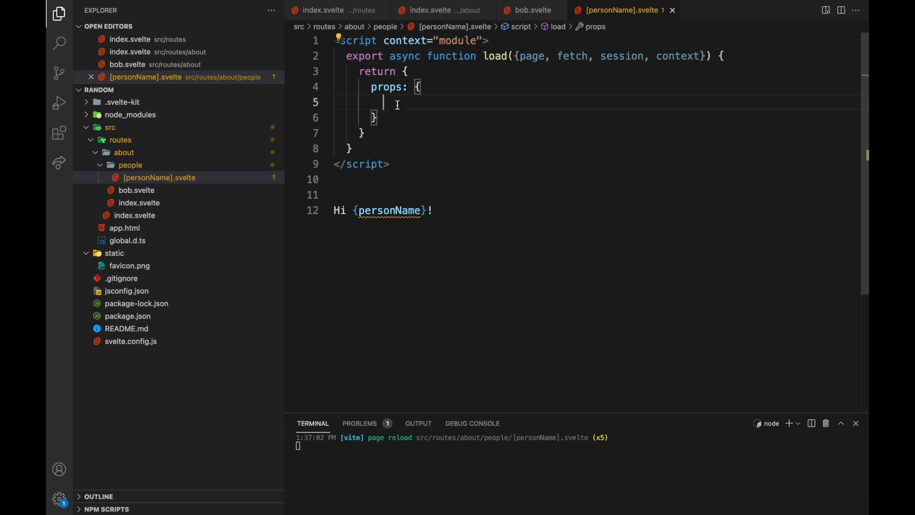
type("page.params")
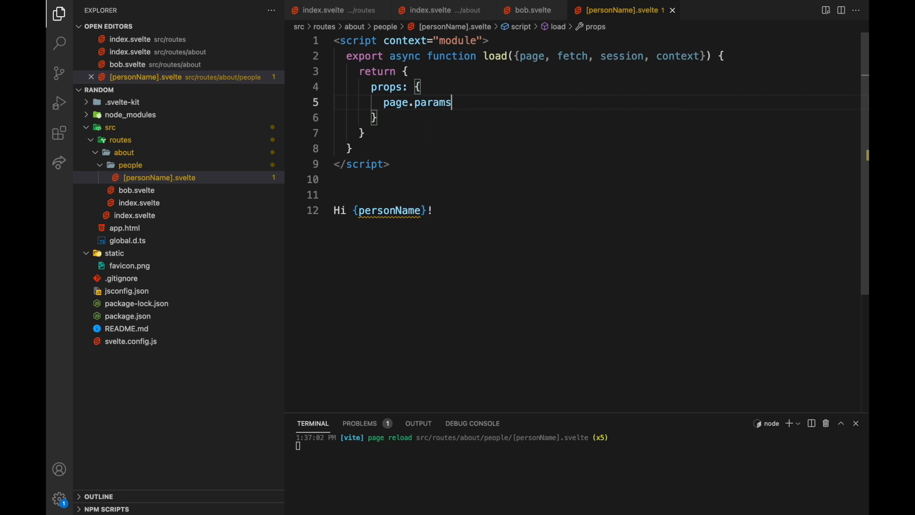
type(".")
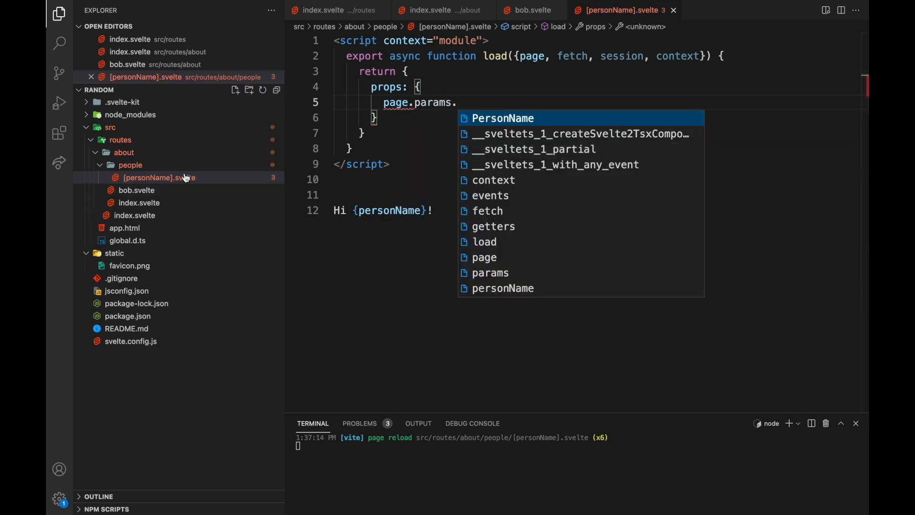
type("personName")
type("...")
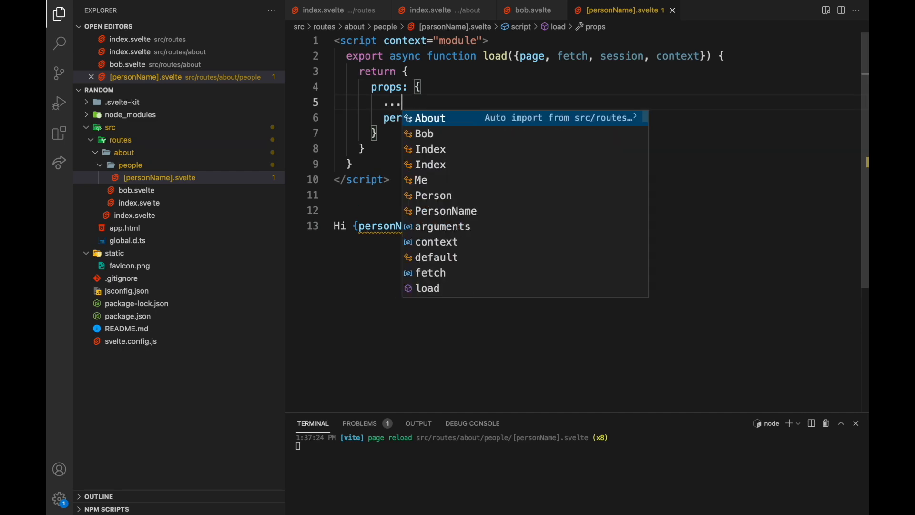
type("page.params,")
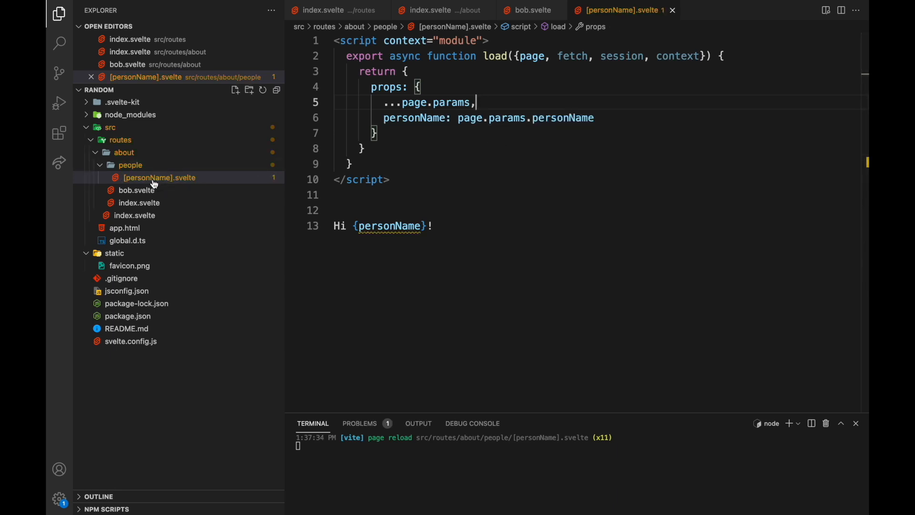
left_click(160, 177)
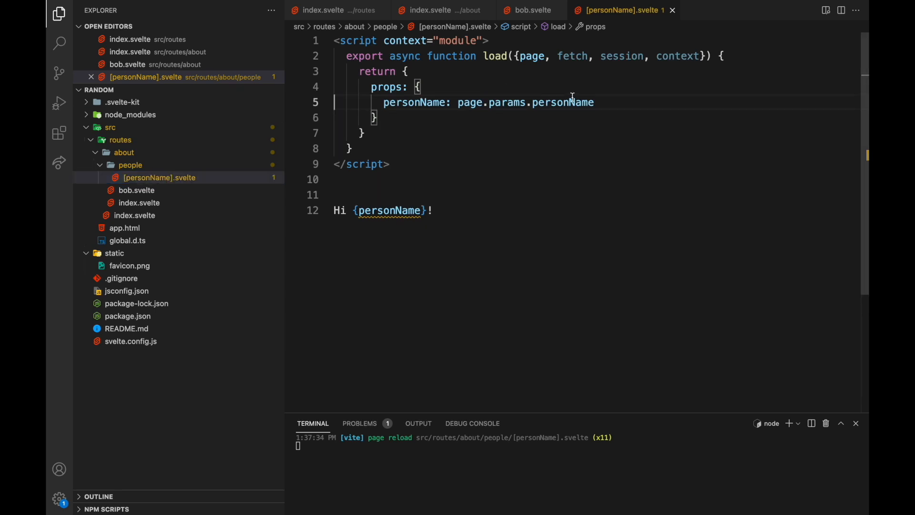
Step: Add a component <script> block exporting the personName prop
type("<script>")
type("export let")
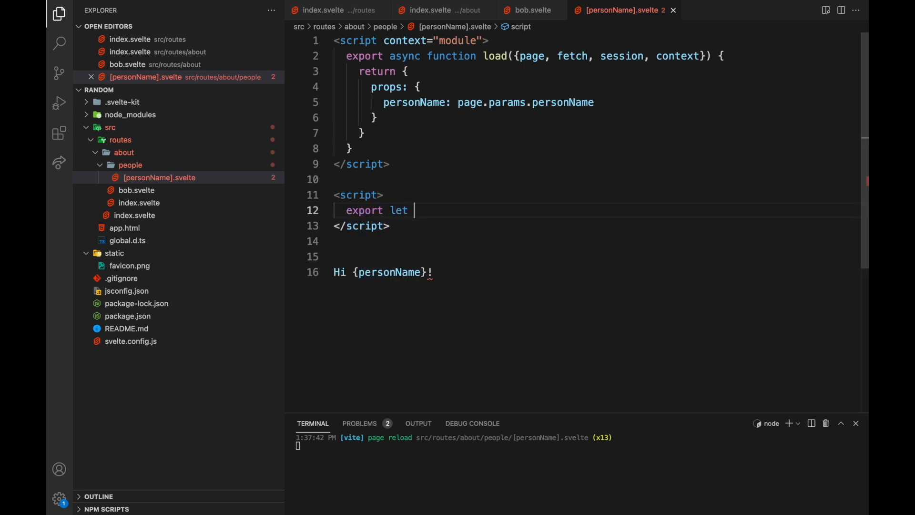
type("personName")
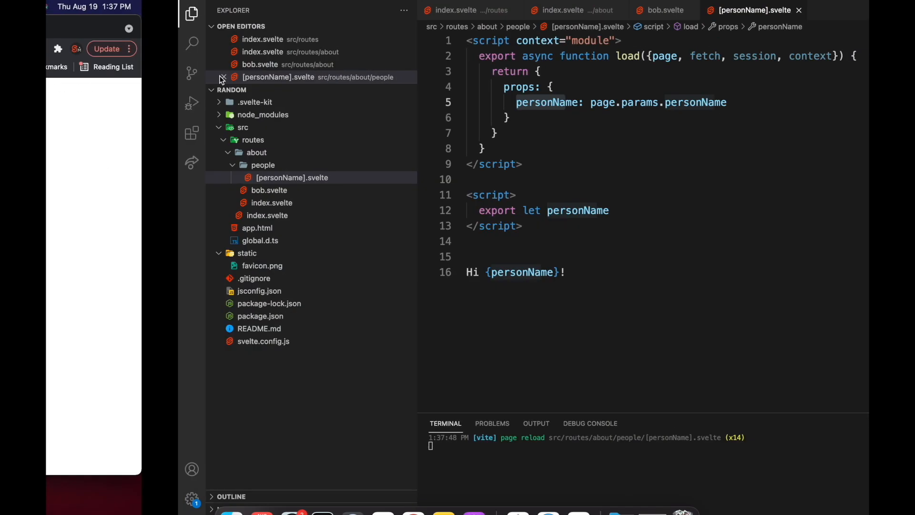
Step: Comment out the <script context="module"> block holding the load function
left_click(413, 492)
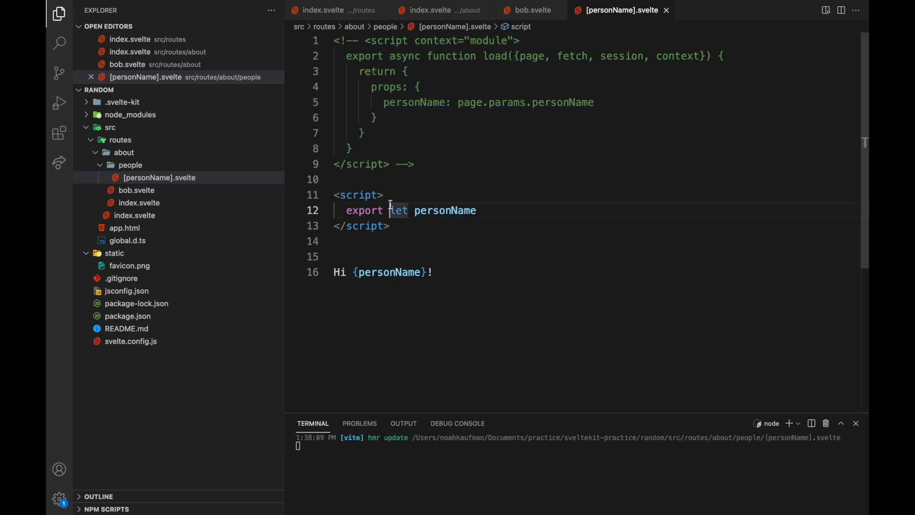
Step: Import page from '$app/stores' and set const personName = $page.params.personName
left_click(395, 227)
type("i")
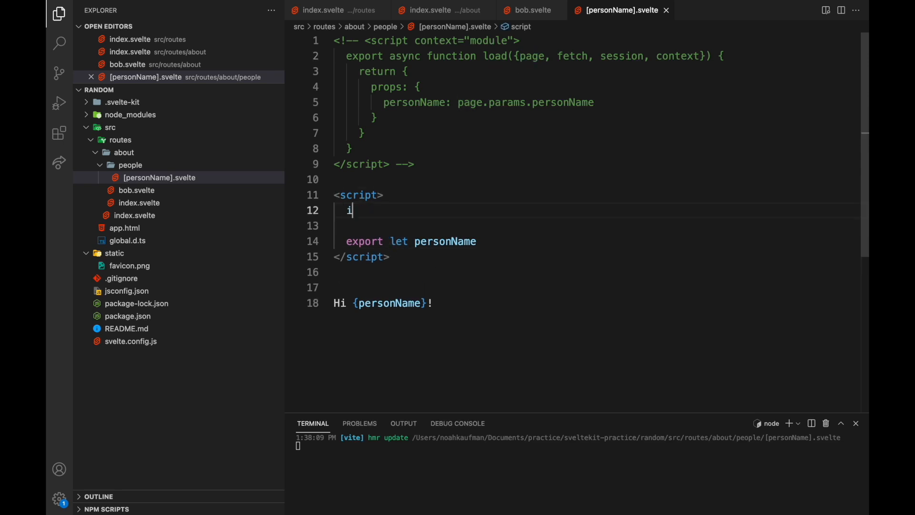
type("mport {page} fr")
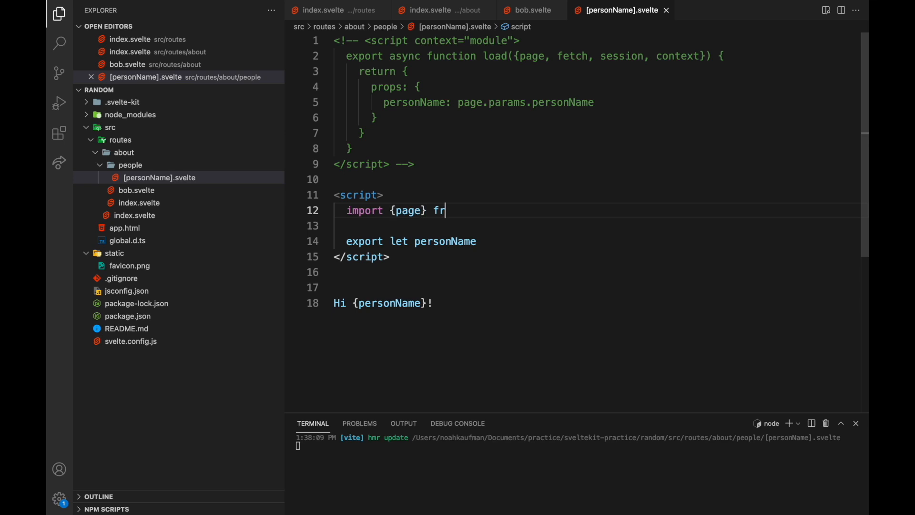
type("om '$app/")
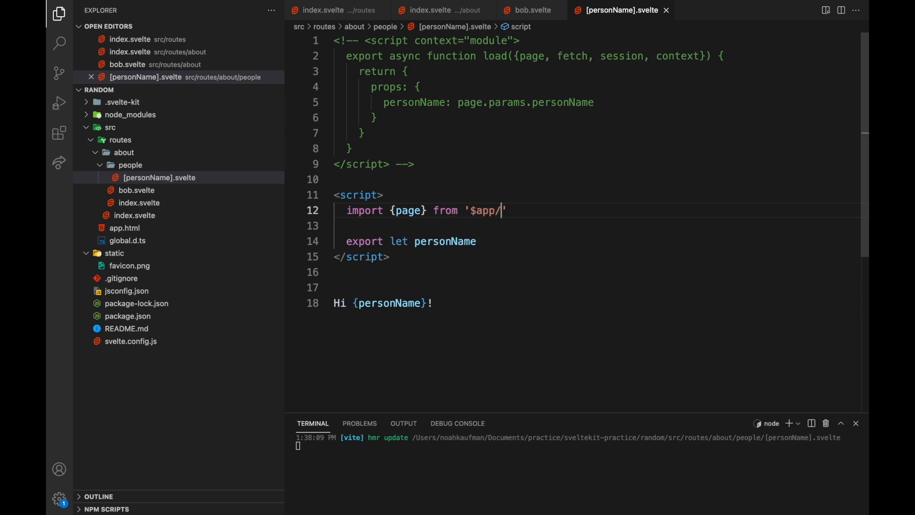
type("stores'")
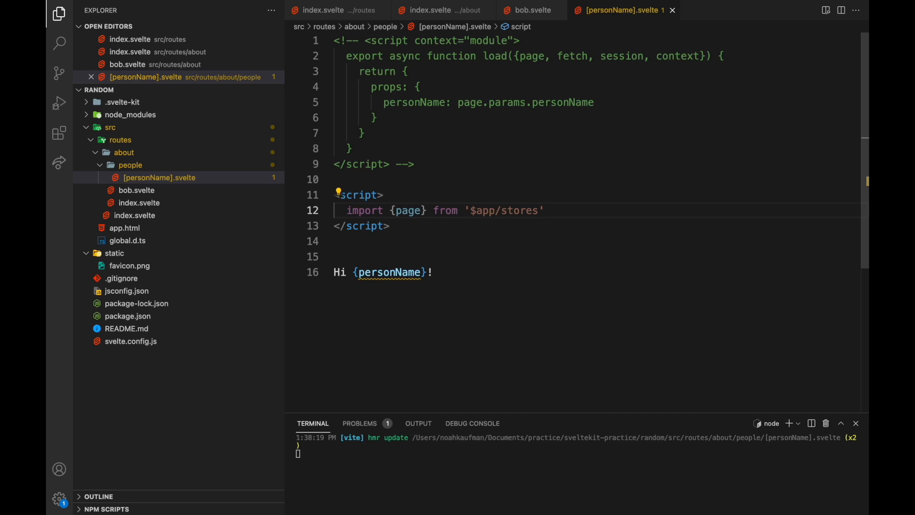
type("const person")
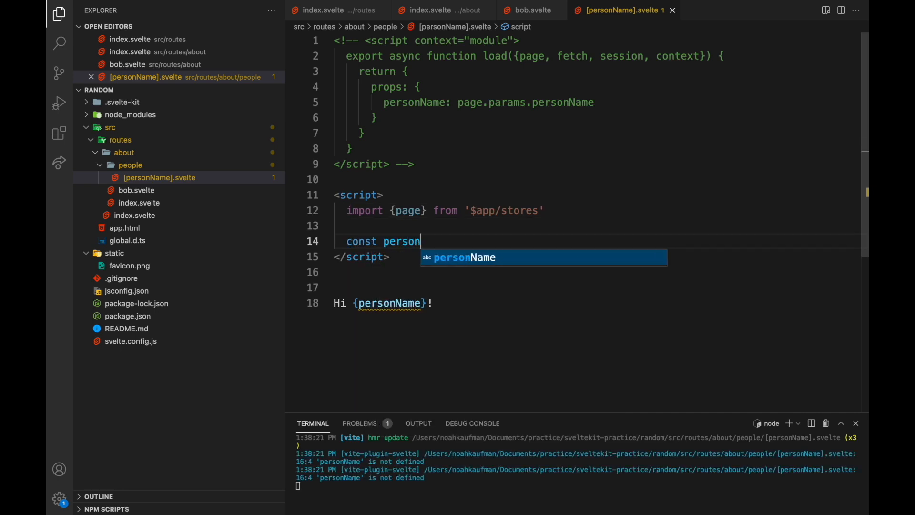
type("Name = $page")
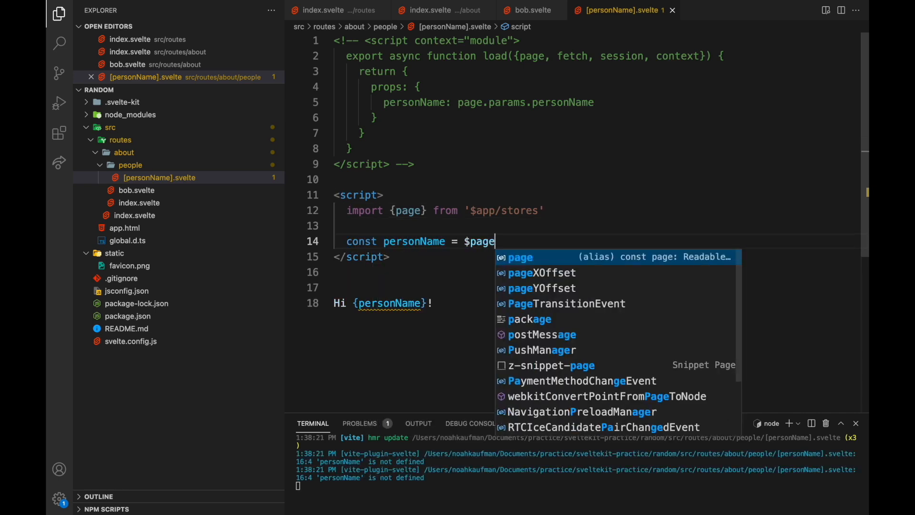
type(".params.")
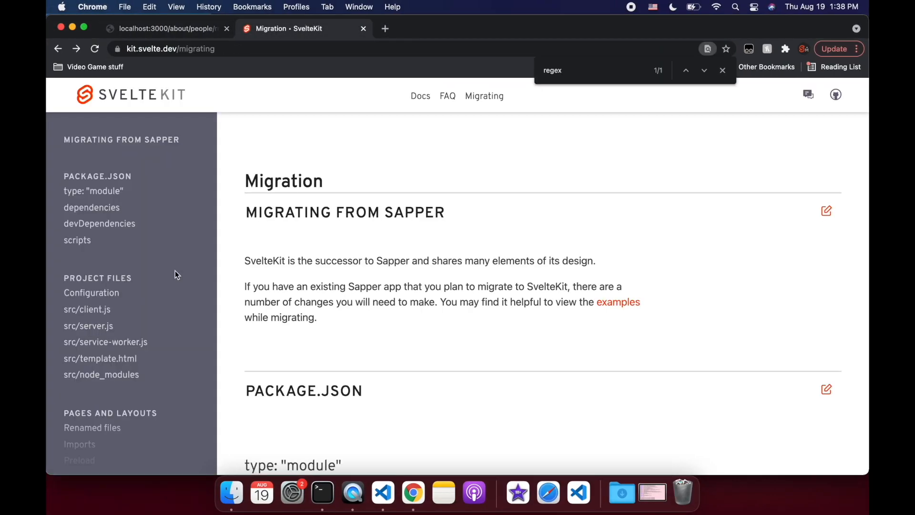
Step: Reach the migration guide's Routing notes and follow the fallthrough routes link
scroll("down", 3)
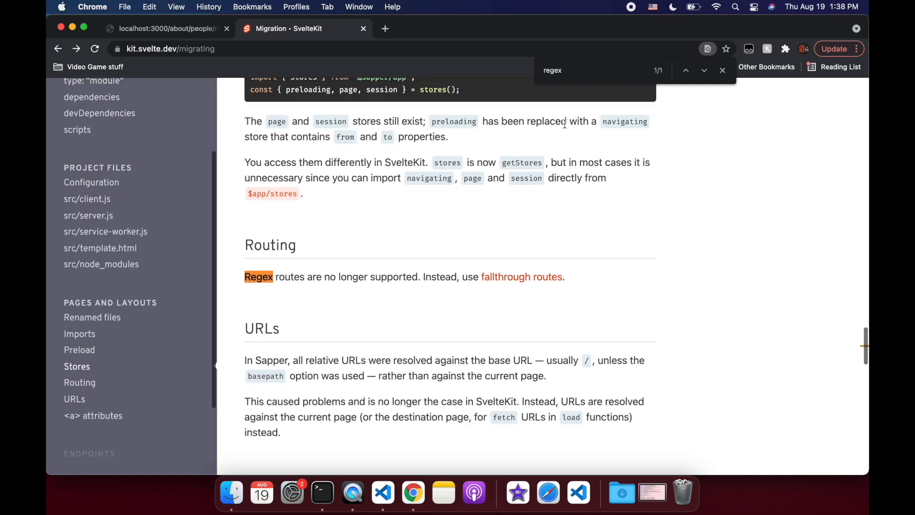
mouse_move(368, 311)
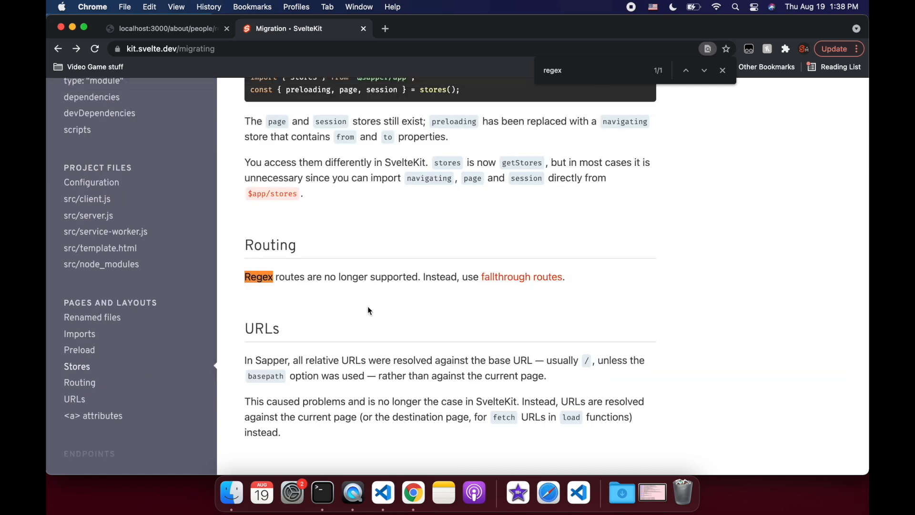
mouse_move(286, 239)
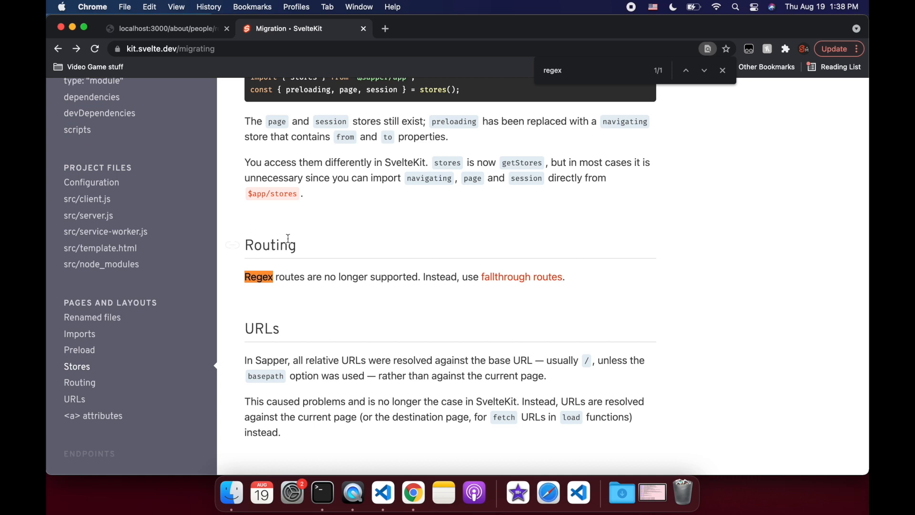
mouse_move(240, 238)
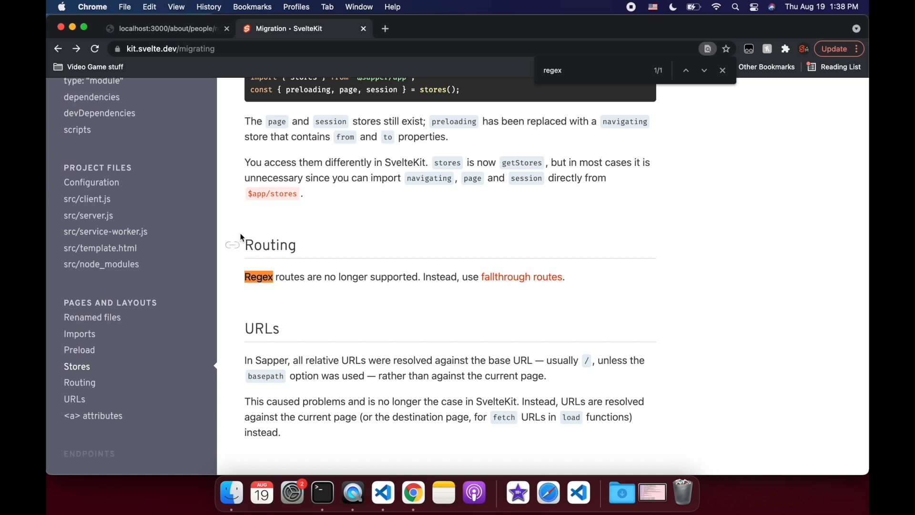
mouse_move(521, 277)
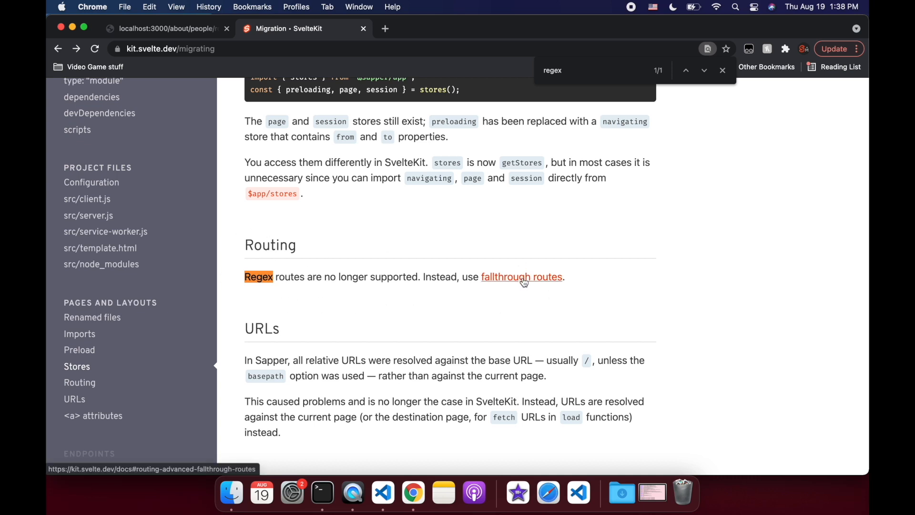
left_click(521, 277)
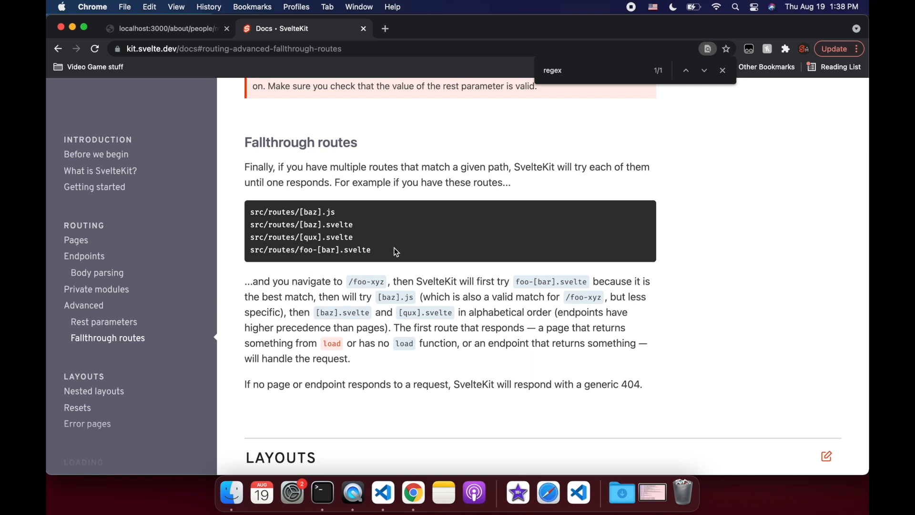
mouse_move(390, 257)
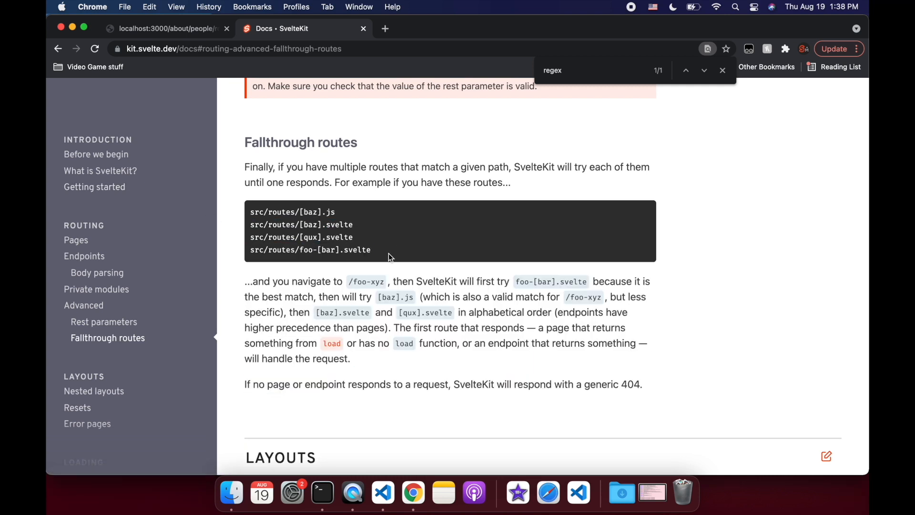
mouse_move(269, 156)
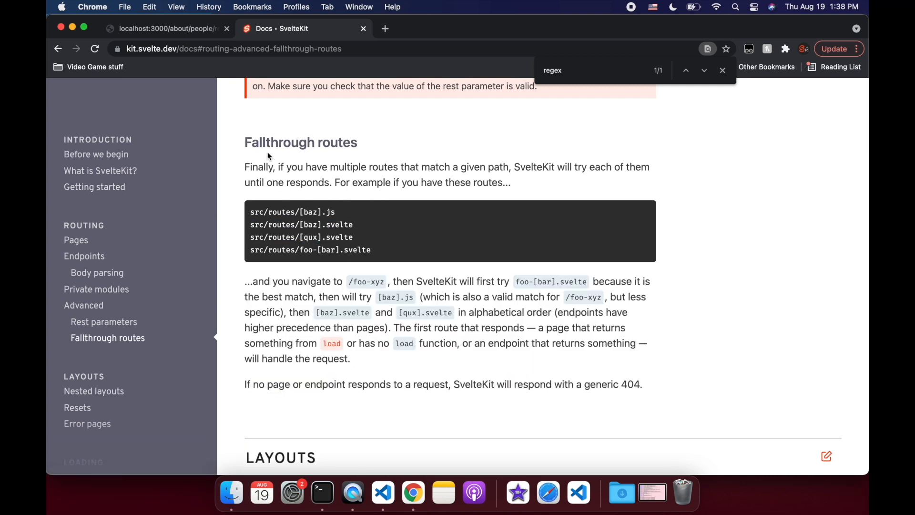
mouse_move(455, 377)
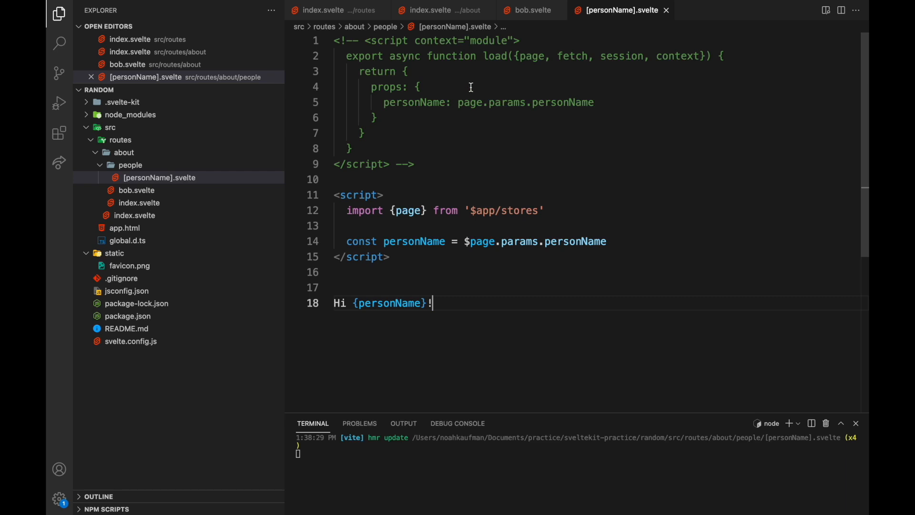
mouse_move(377, 134)
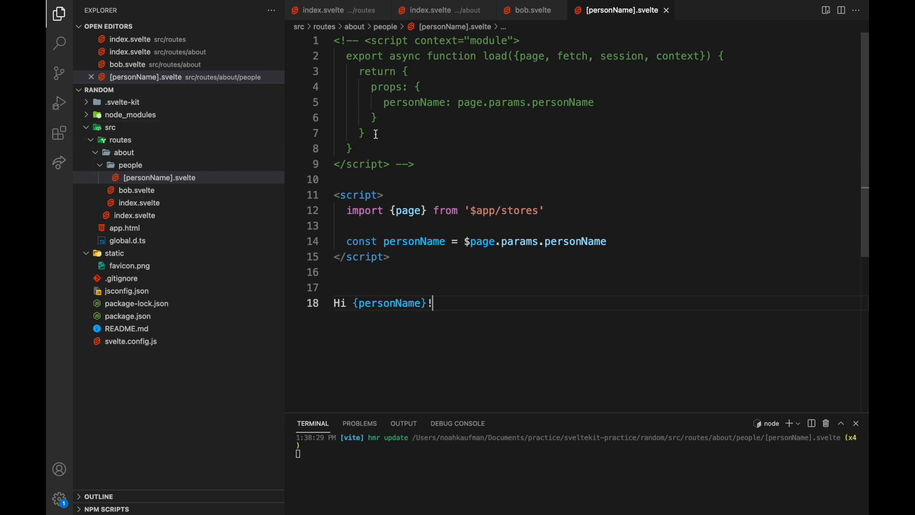
mouse_move(434, 165)
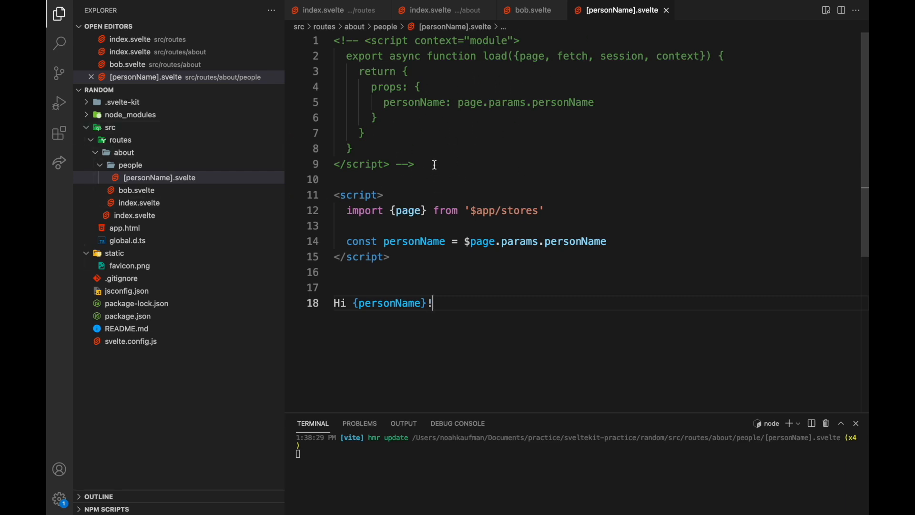
mouse_move(478, 136)
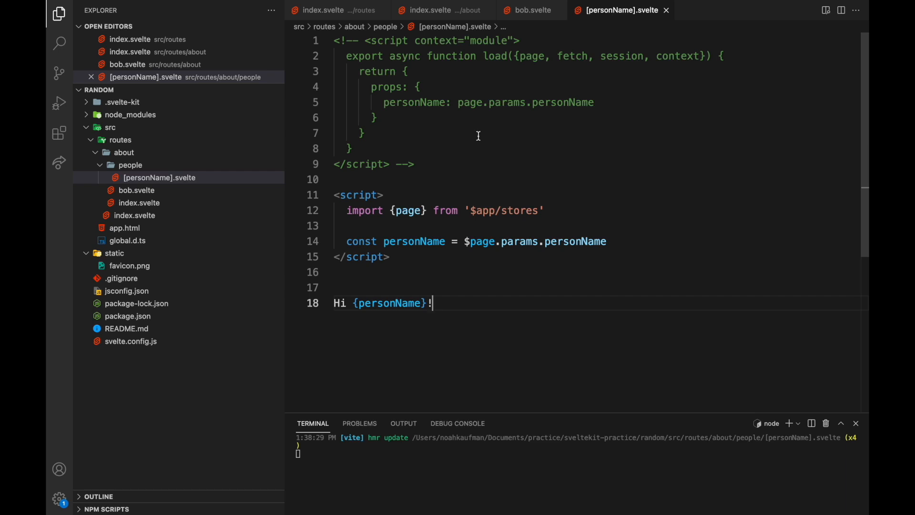
Step: Highlight page.params in the commented load code, then return to the Fallthrough routes docs
double_click(493, 102)
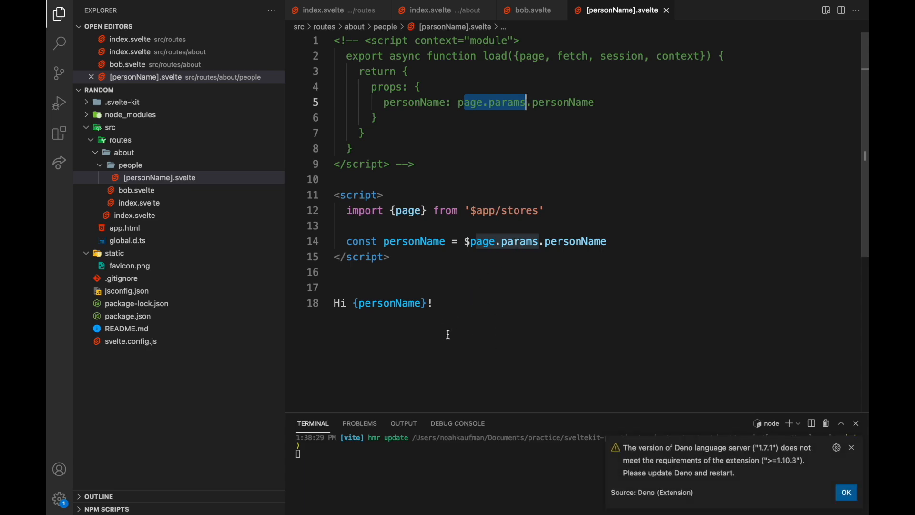
left_click(412, 492)
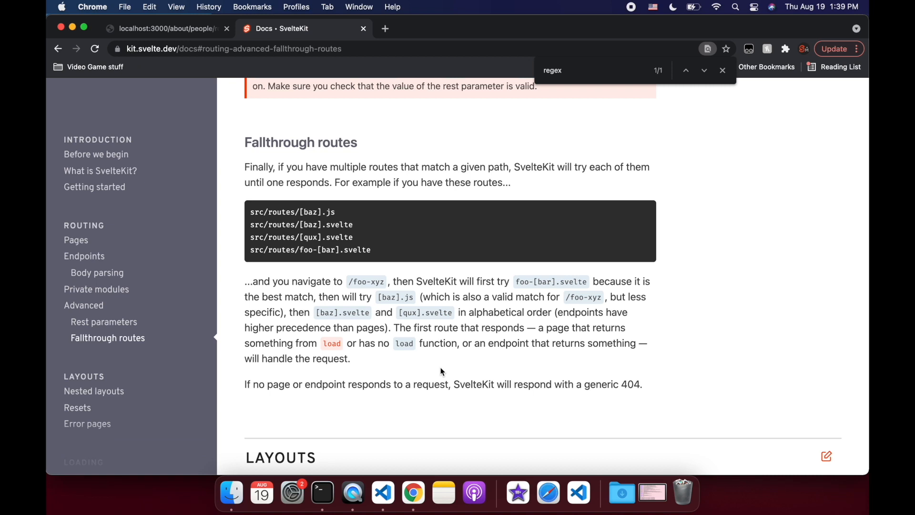
mouse_move(206, 145)
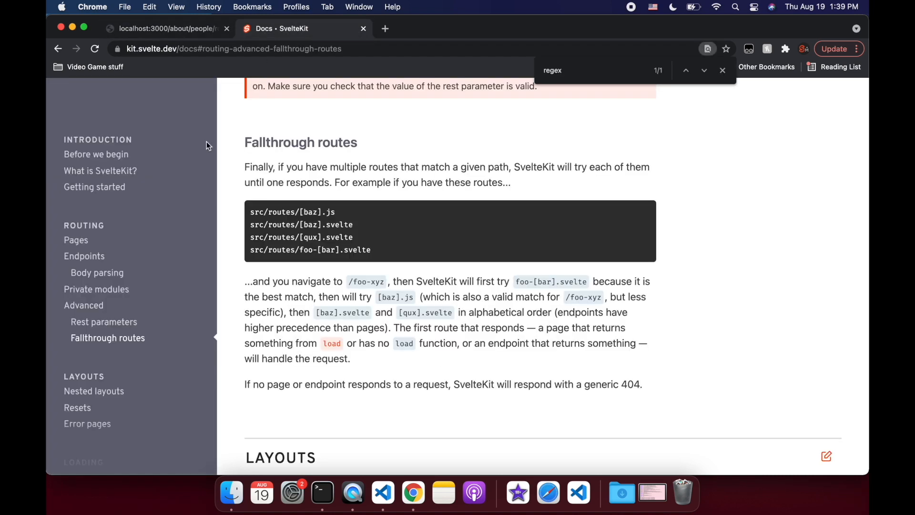
Step: Show the Endpoints section from the Routing sidebar
left_click(84, 255)
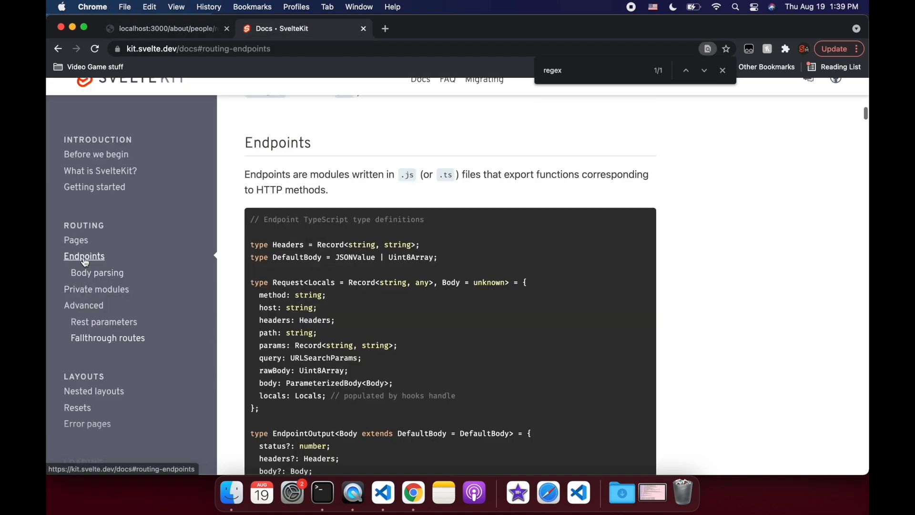